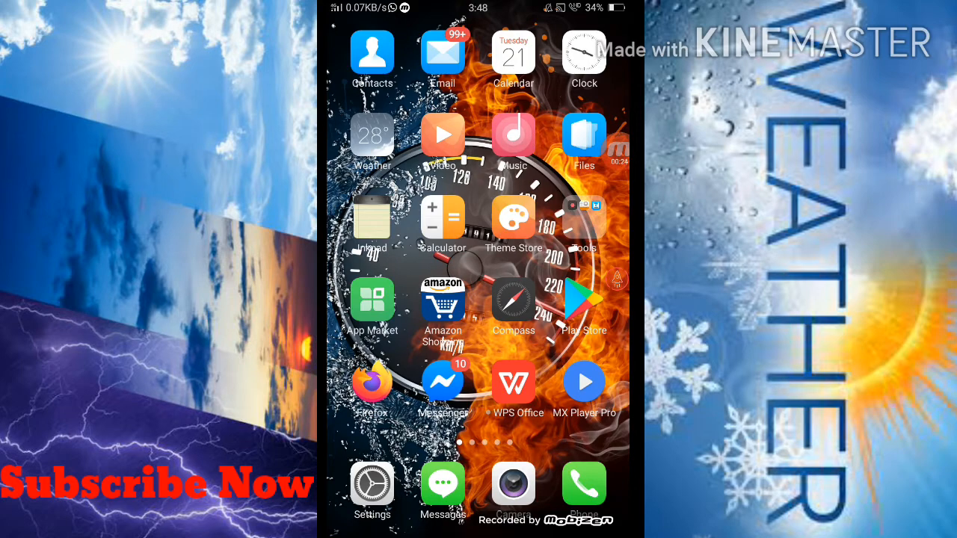
# Launch the Weather app to show the Add cities list of saved cities.
pyautogui.click(370, 135)
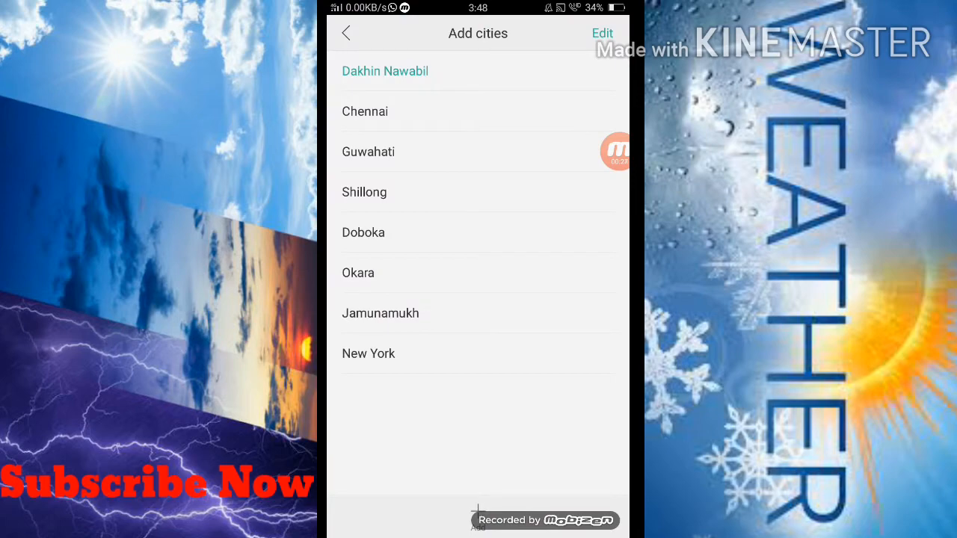
# View Guwahati's rain forecast with the week of daily temperatures.
pyautogui.click(368, 152)
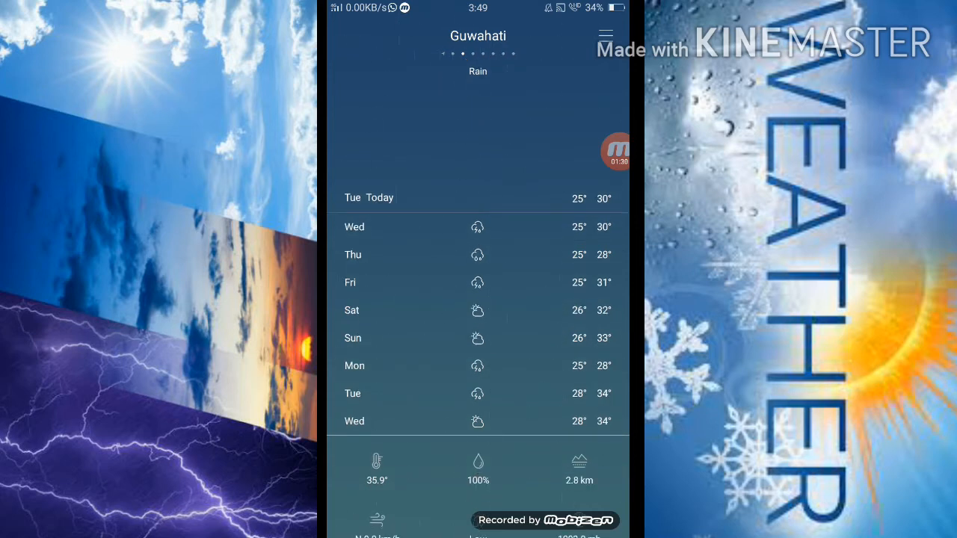
# Move to Shillong's forecast showing 19° and rain.
pyautogui.scroll(-3)
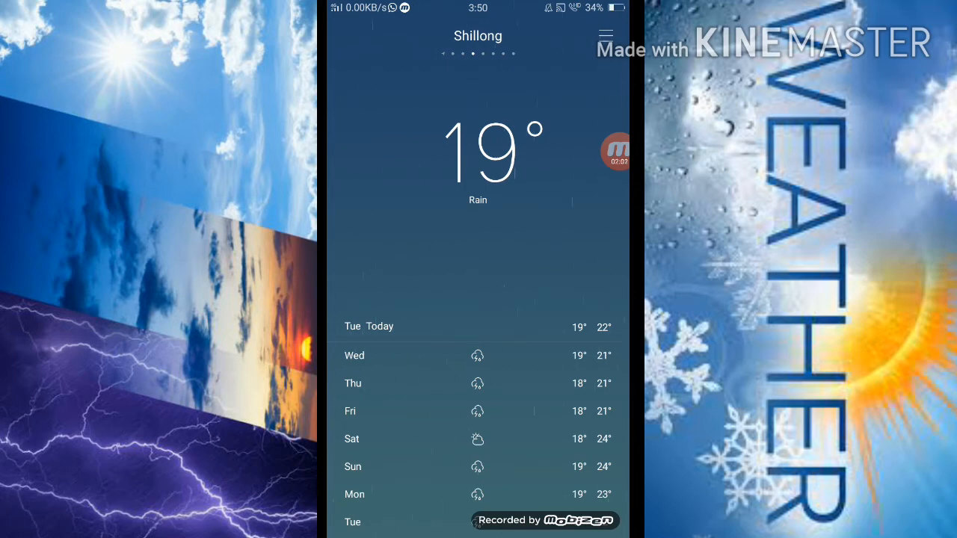
# Move to Chennai's forecast showing 33° and partly sunny.
pyautogui.hscroll(-3)
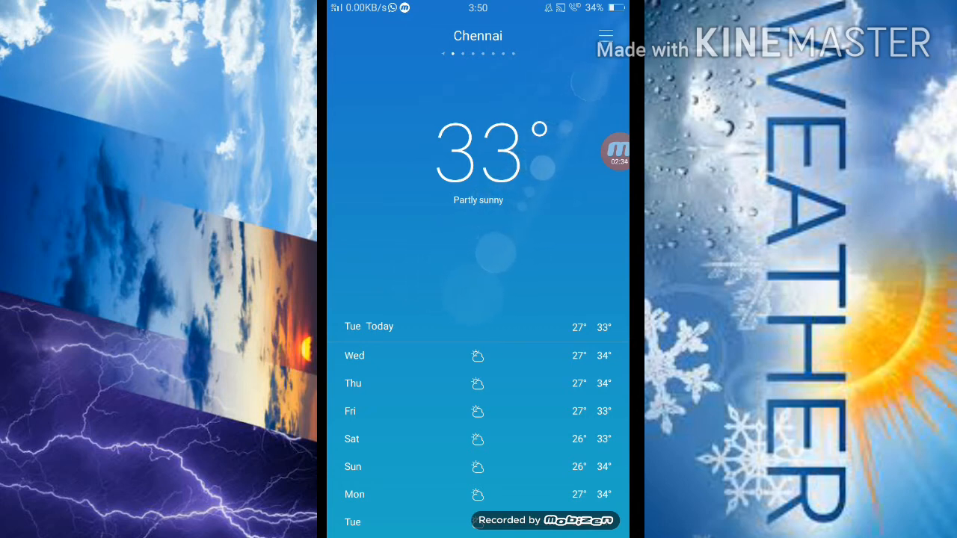
# Visit the Search cities page with domestic and international suggestions, choosing Chennai.
pyautogui.click(605, 34)
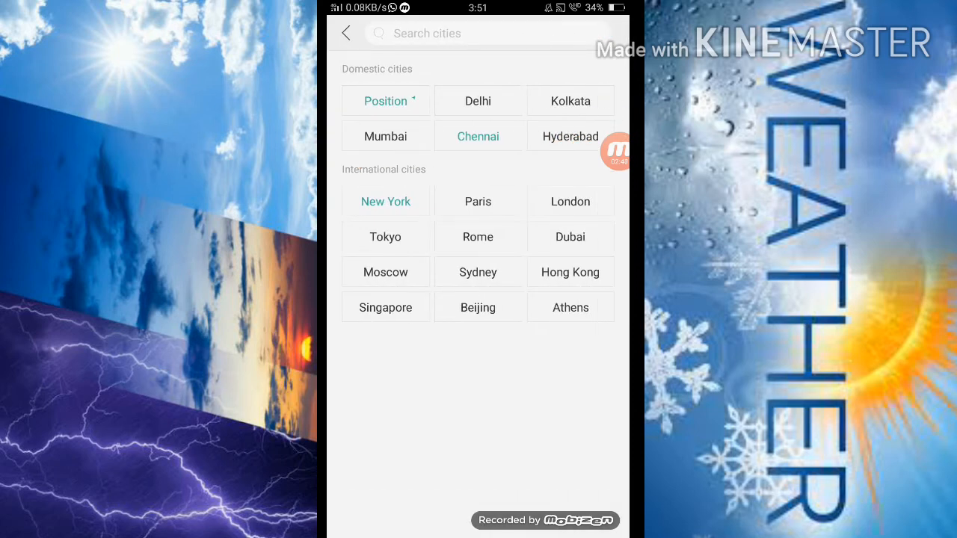
pyautogui.click(479, 32)
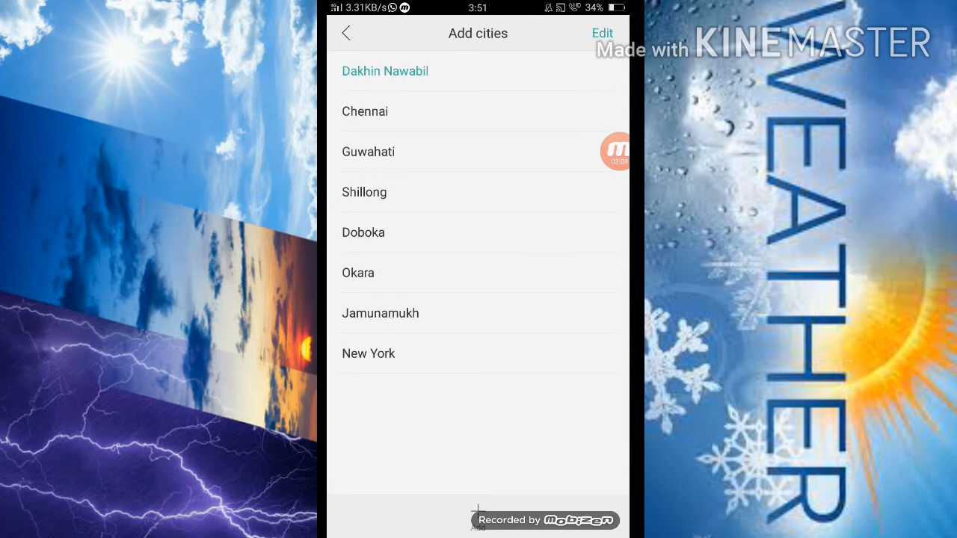
# View Chennai's forecast again, 33° and partly sunny, from the saved cities.
pyautogui.click(365, 110)
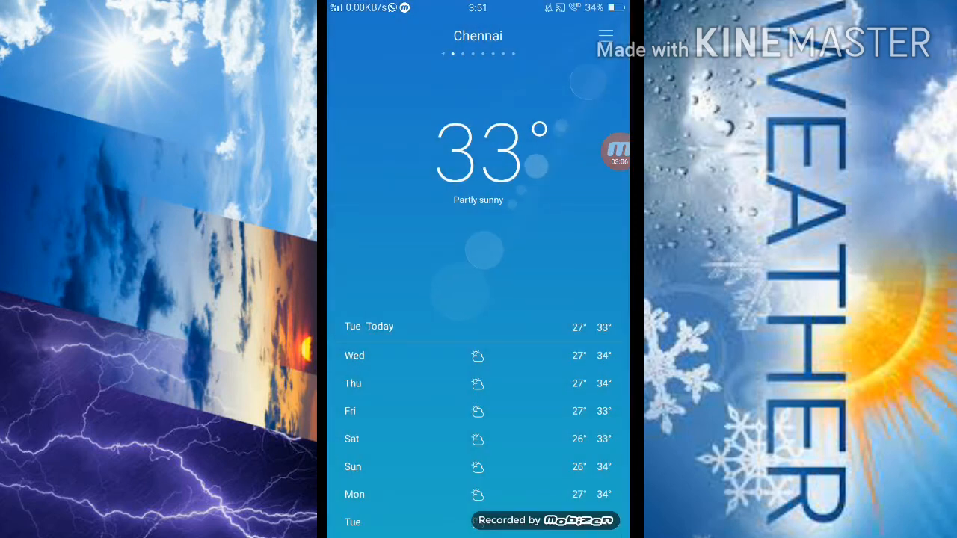